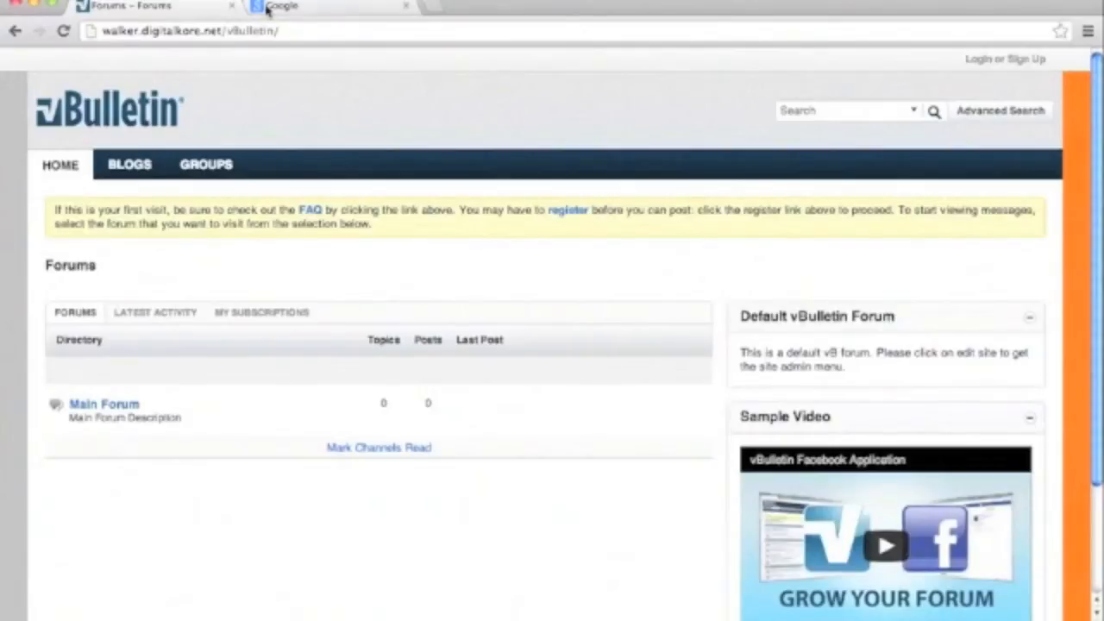
Switch to the Google tab and enter 'putty' in the search box
click(328, 7)
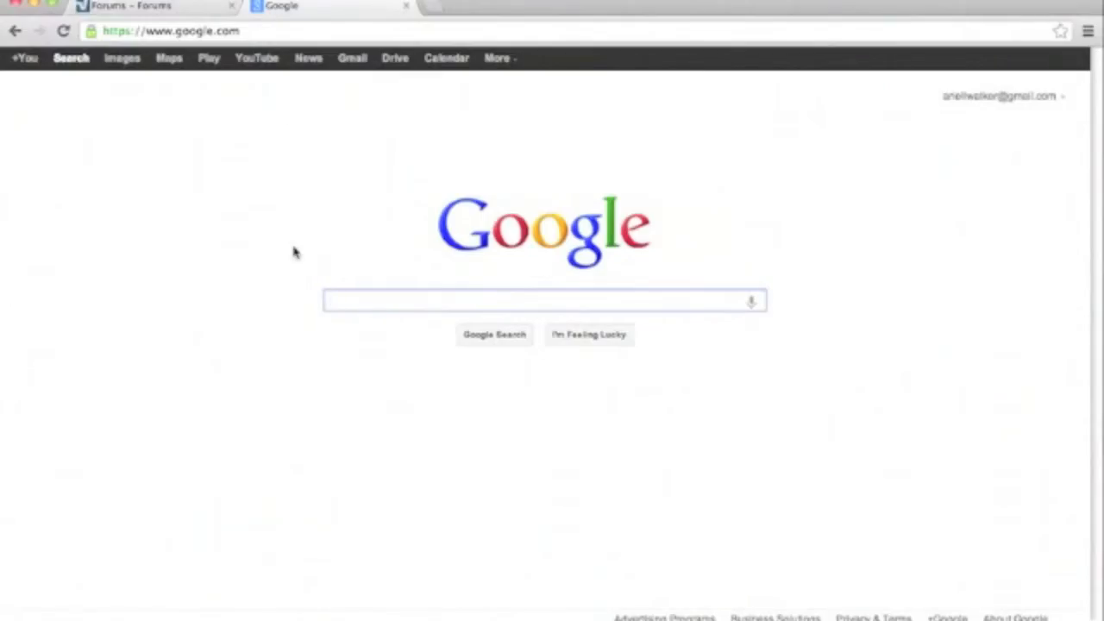
click(543, 300)
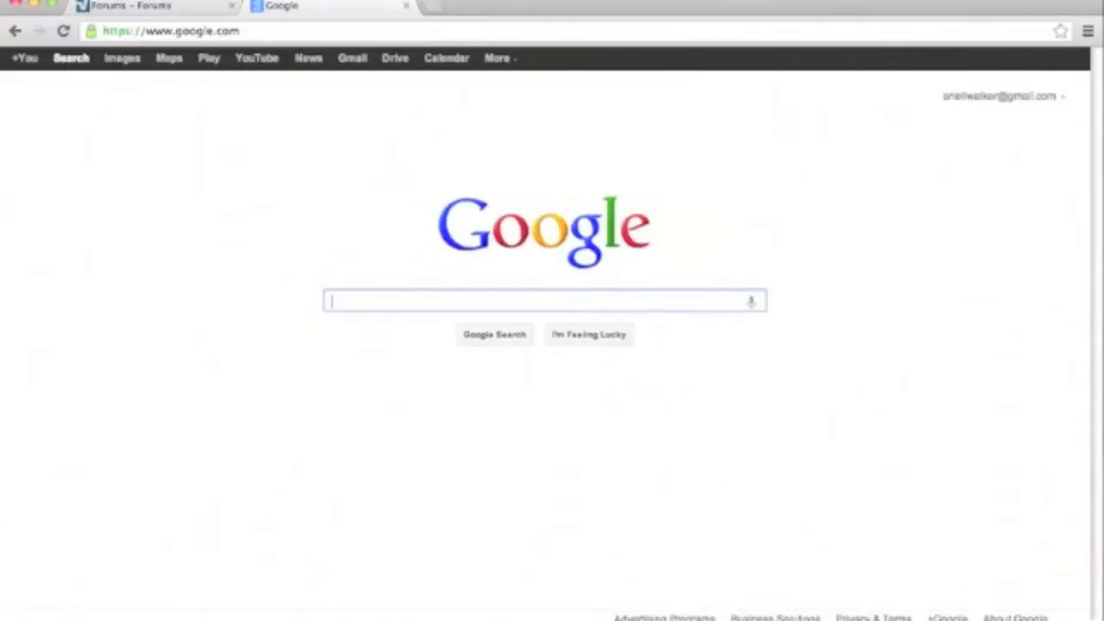
text(putty)
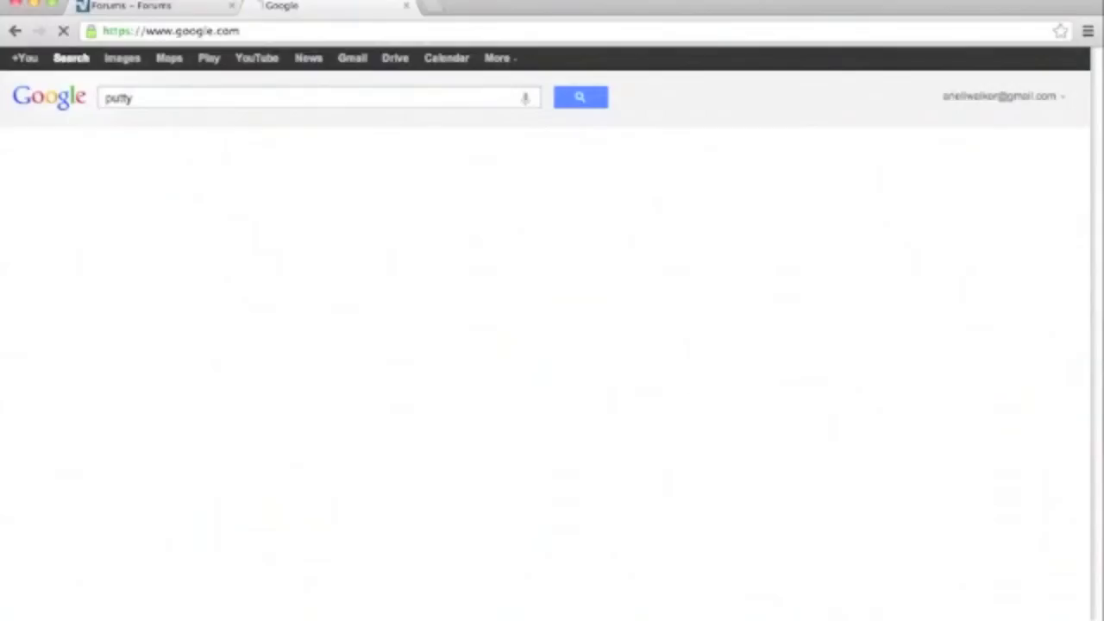
Run the search, follow the PuTTY Download Page result and download the putty.exe Windows binary
click(579, 97)
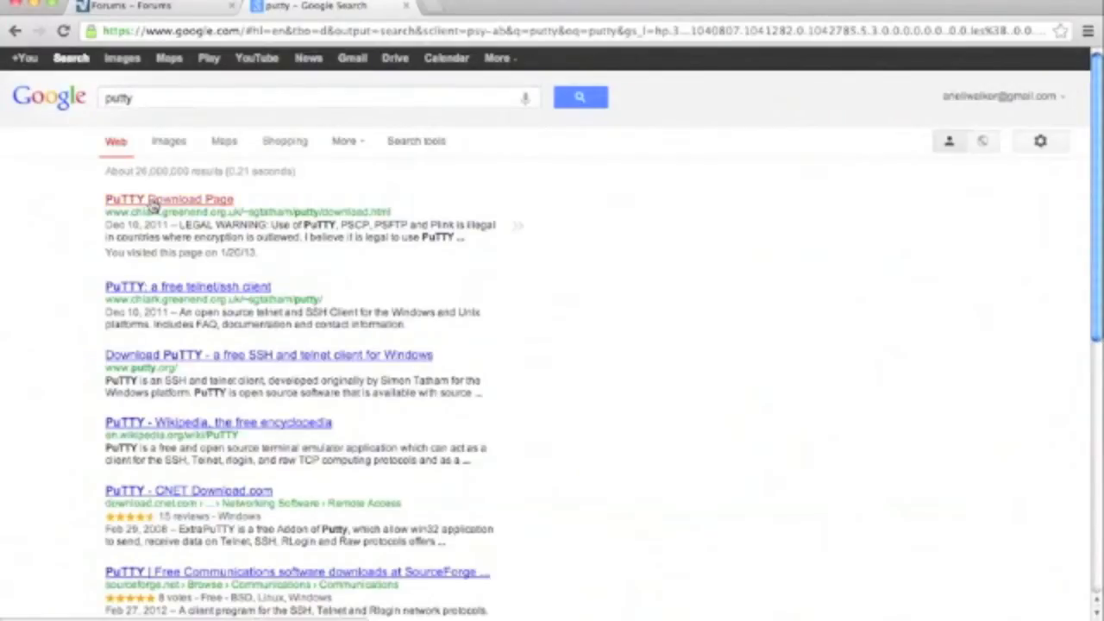
click(169, 200)
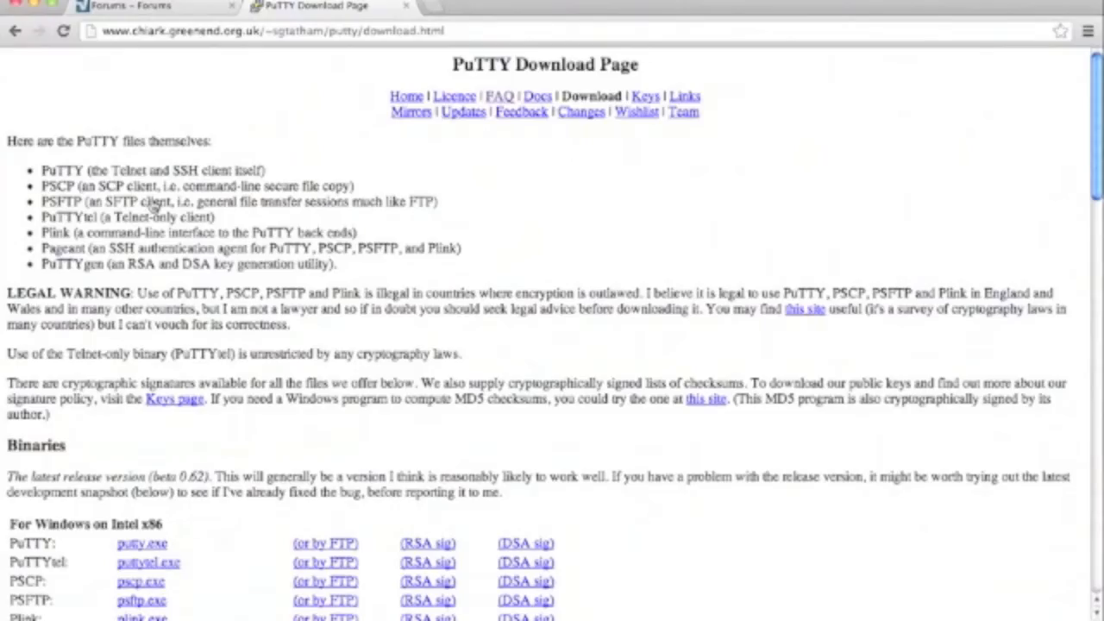
scroll(down, 3)
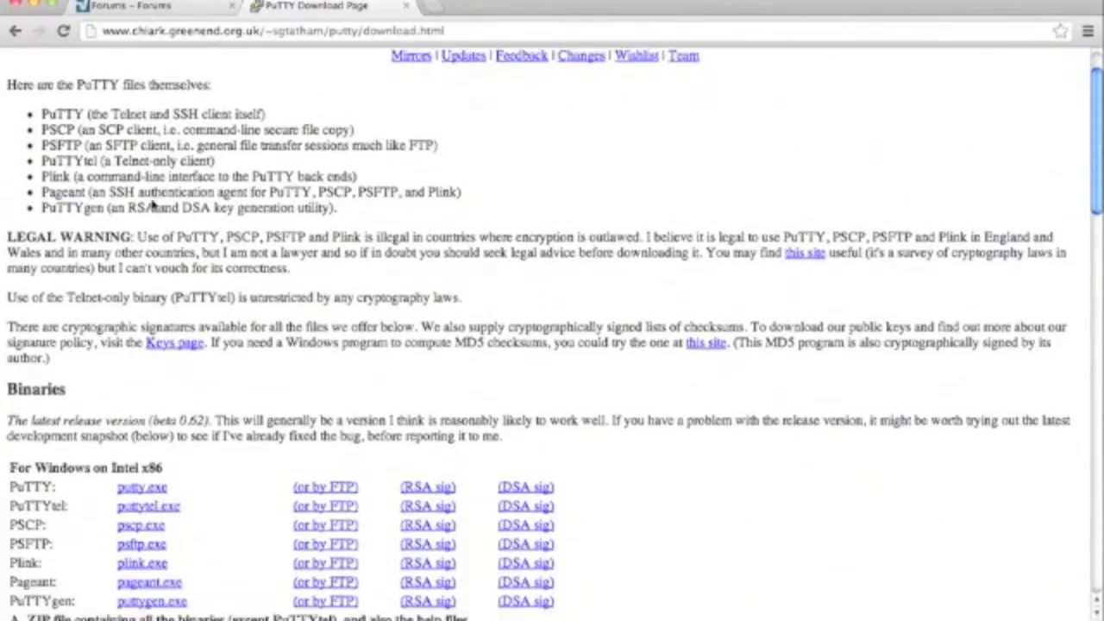
scroll(down, 3)
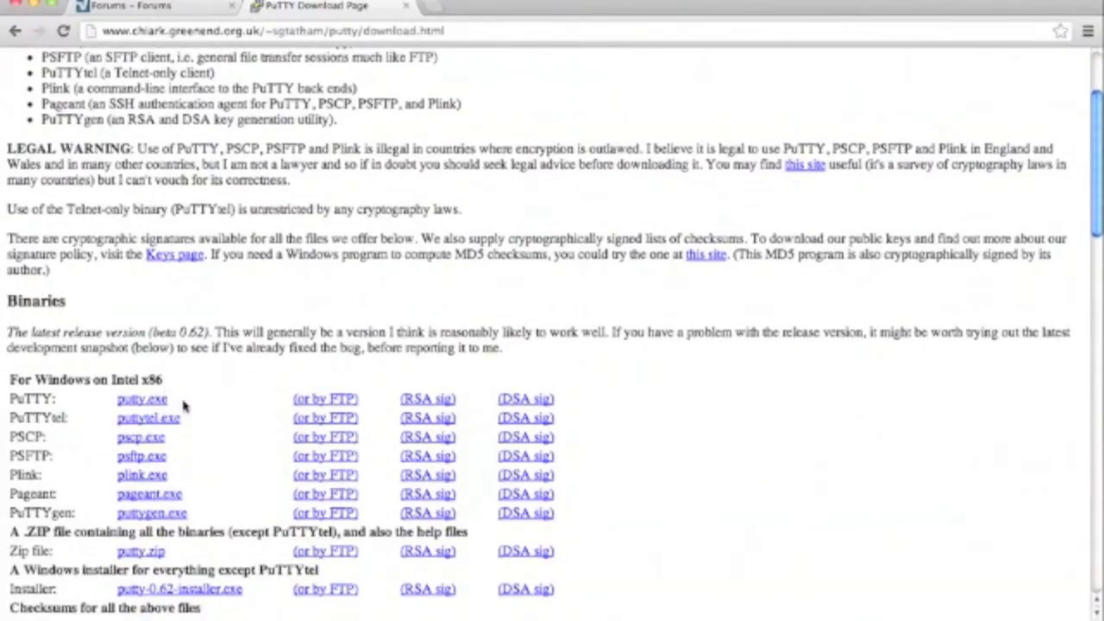
double_click(141, 398)
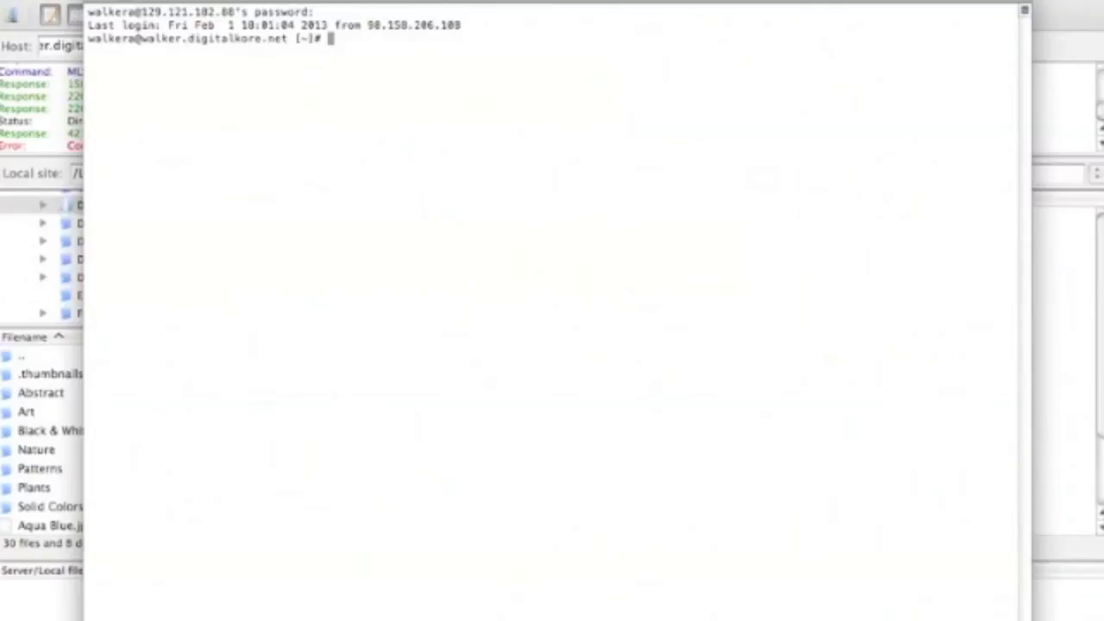
text(mysql)
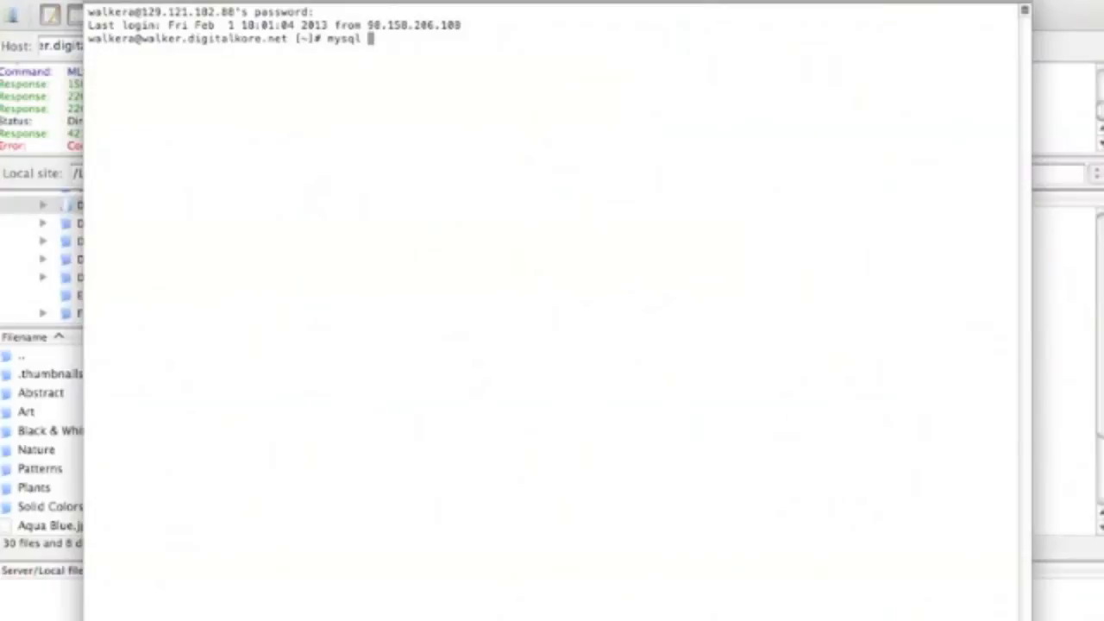
text(-)
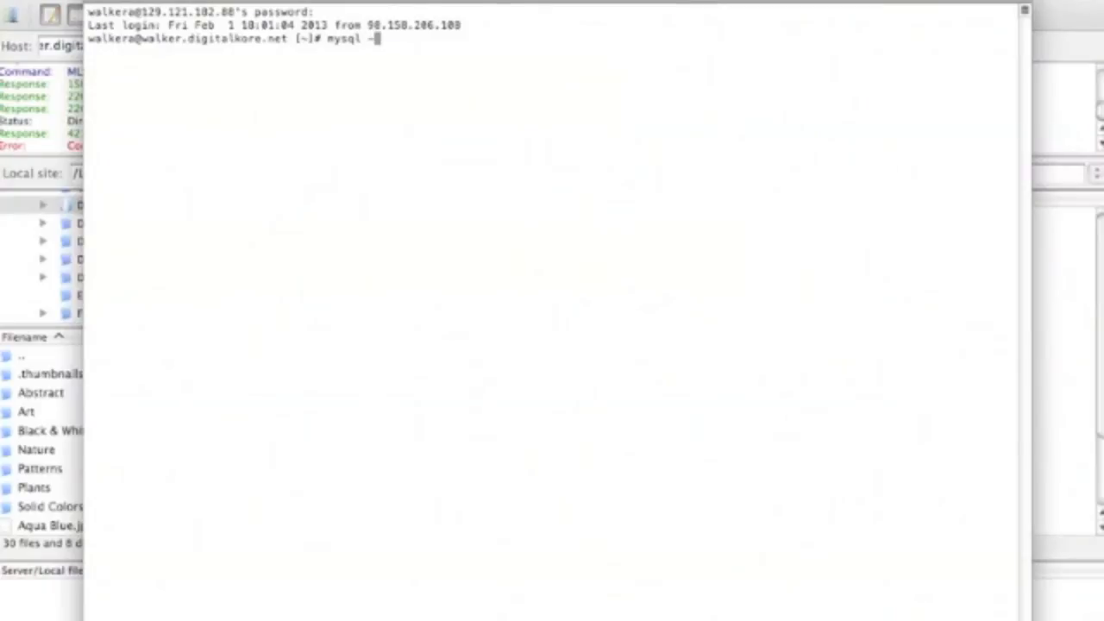
text(uw)
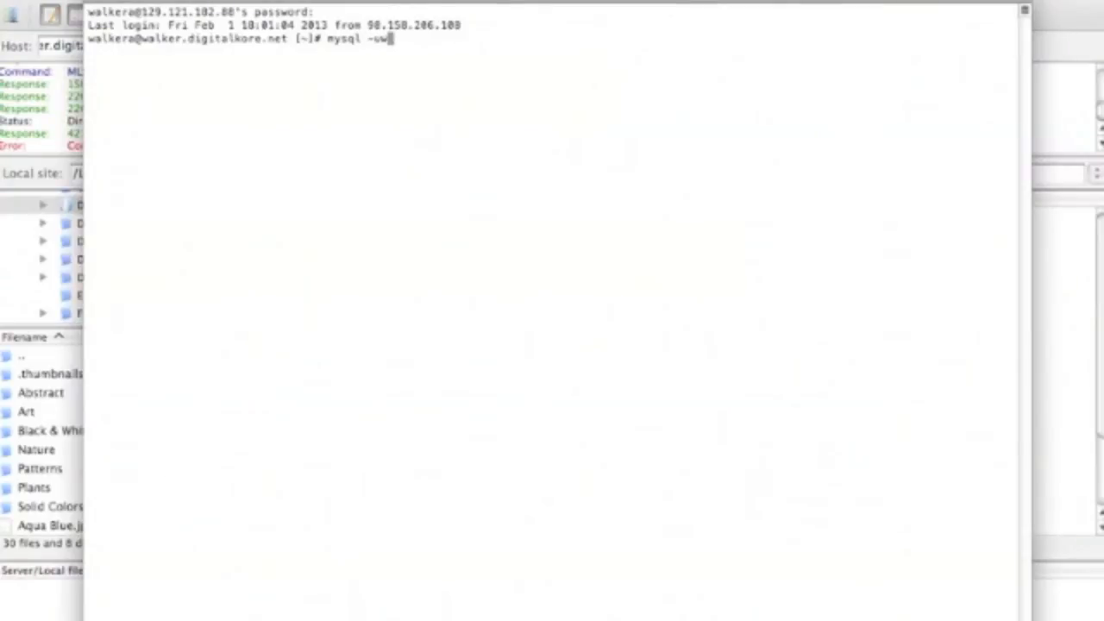
text(alkera)
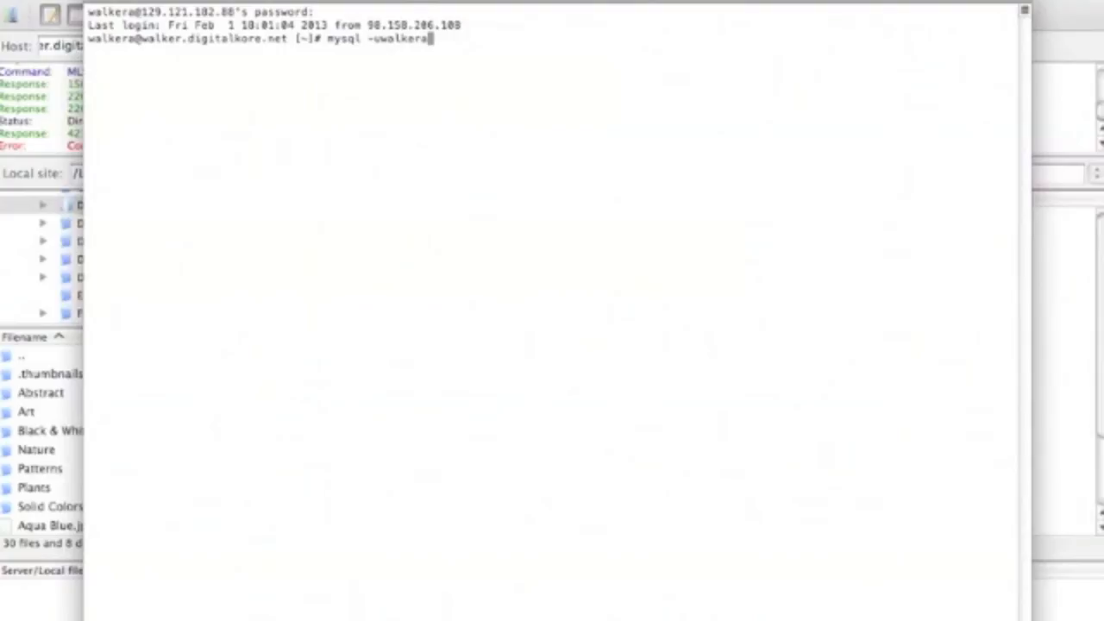
text(_vbu)
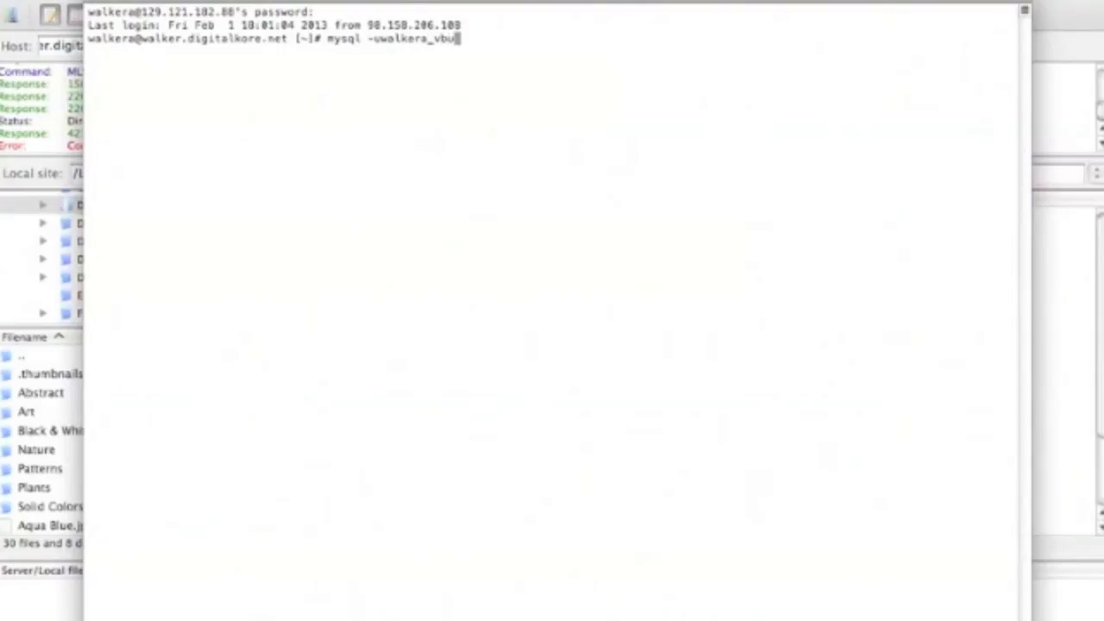
text(ll5)
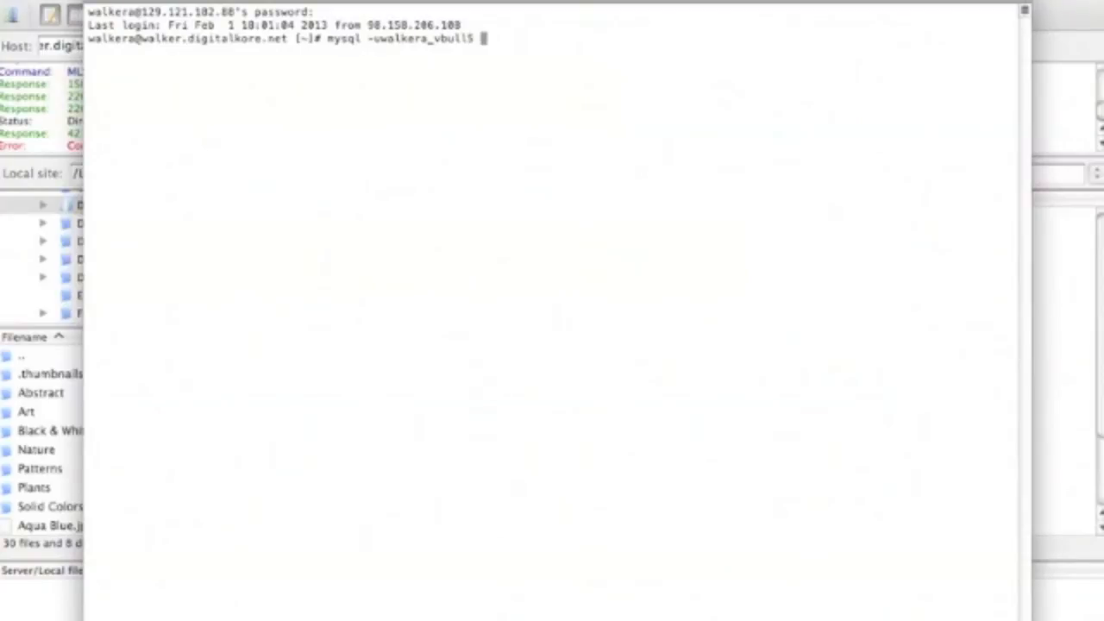
Add the -p option followed by walker_vb5 to the mysql command, leaving it unrun
text(-)
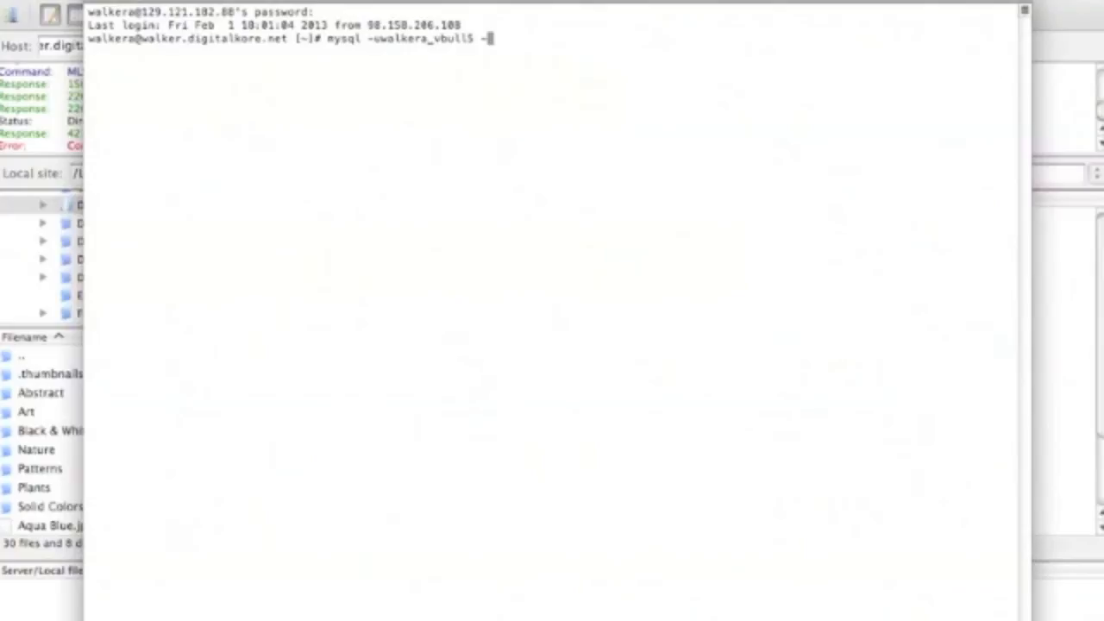
text(p)
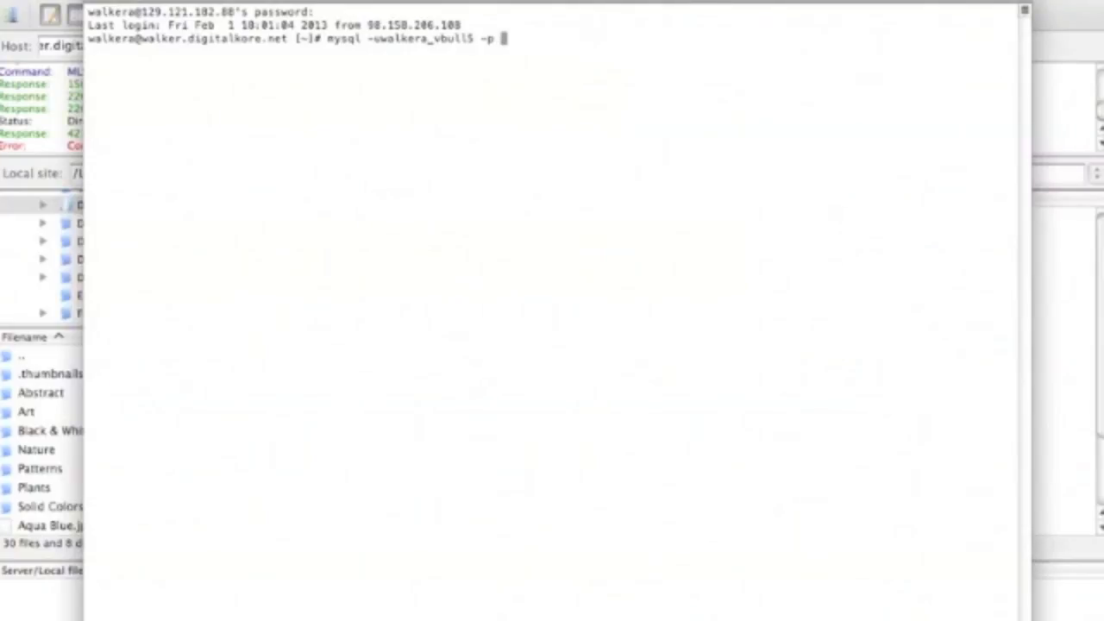
text(walker)
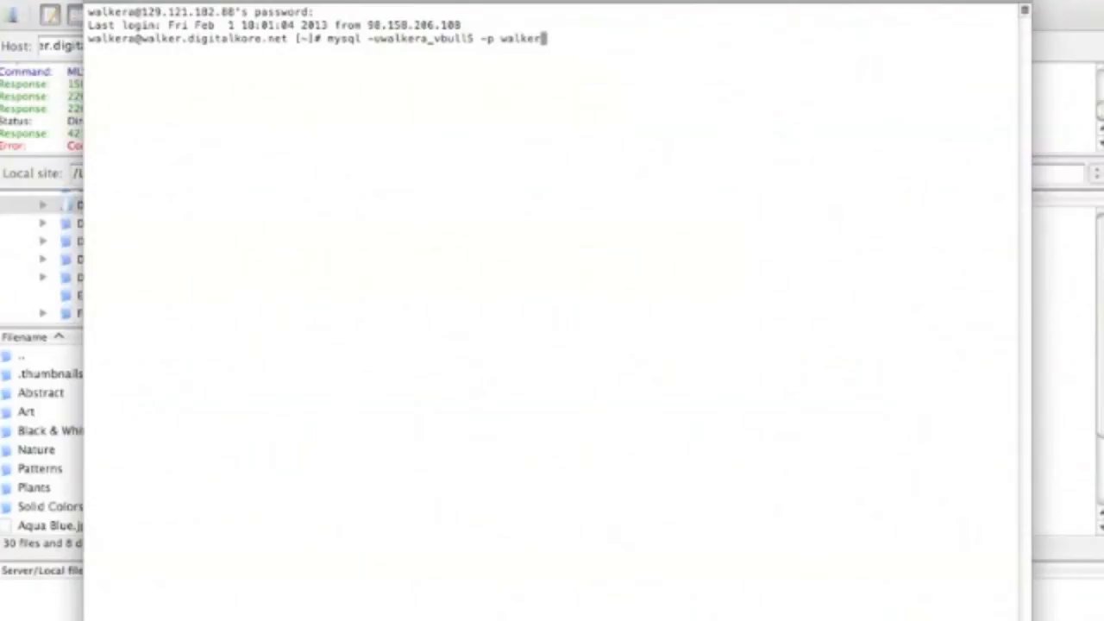
text(_)
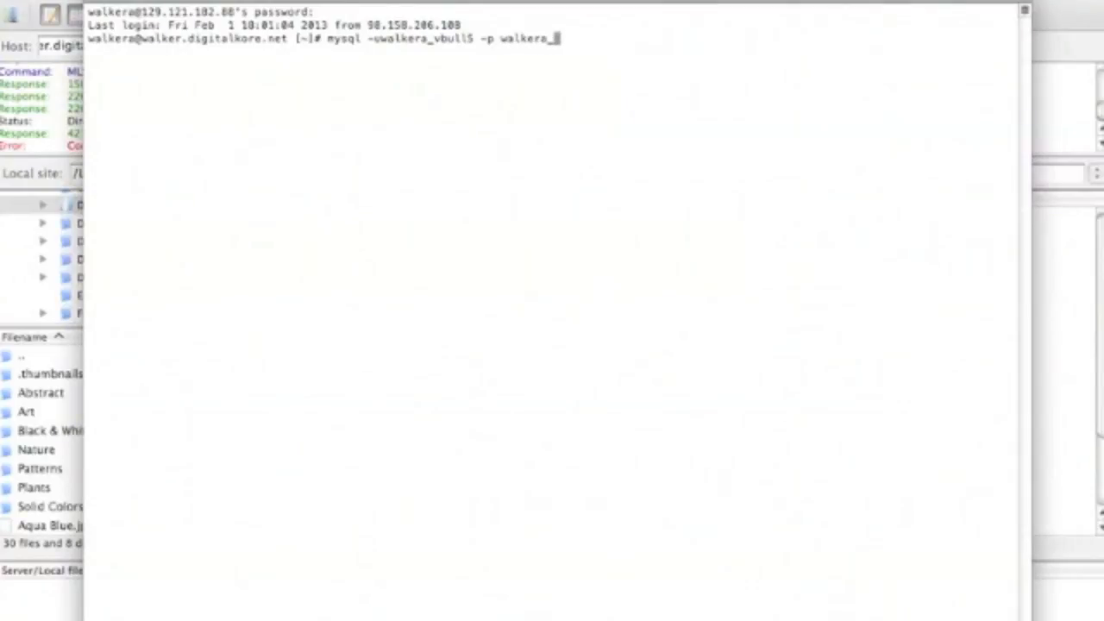
text(vb5)
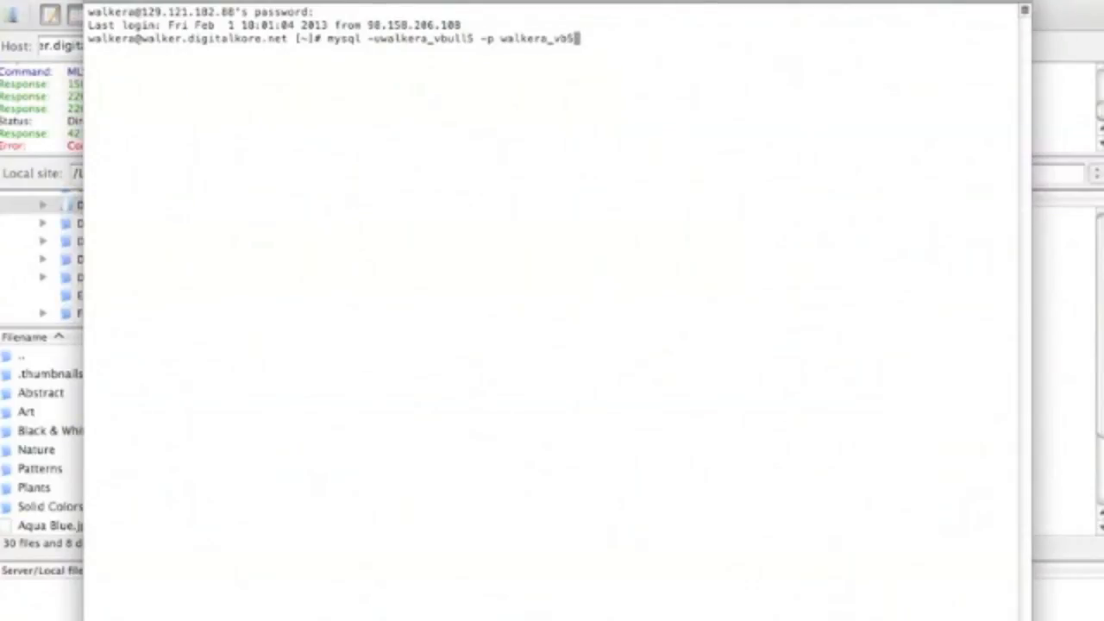